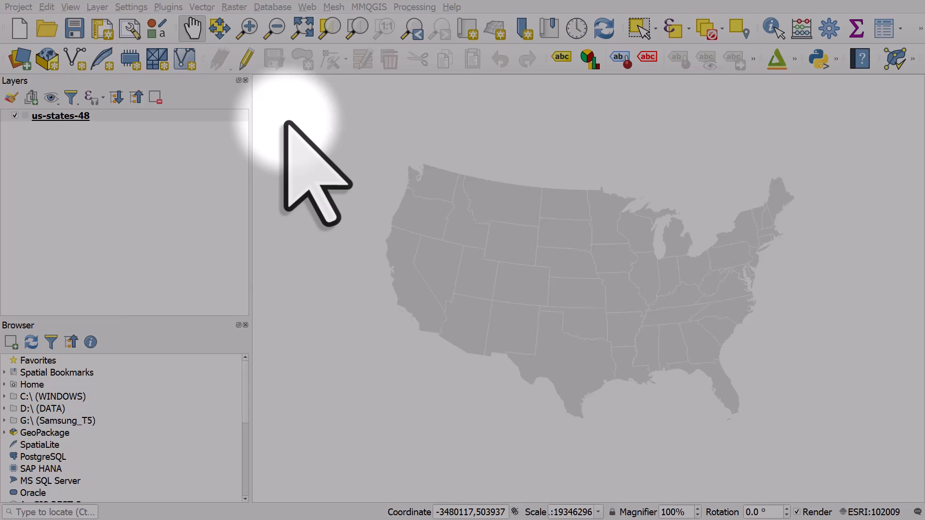
pyautogui.moveTo(108, 177)
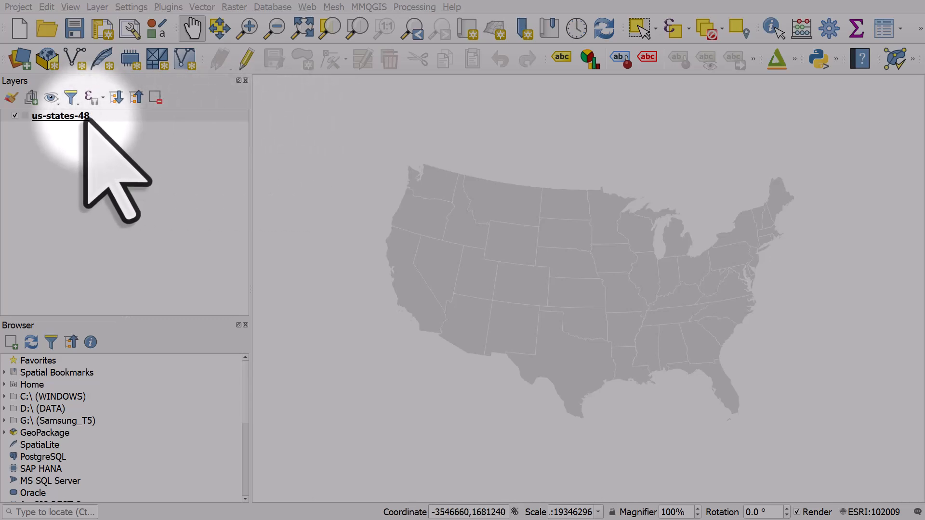
# Show the us-states-48 layer's properties on the Symbology page
pyautogui.doubleClick(60, 116)
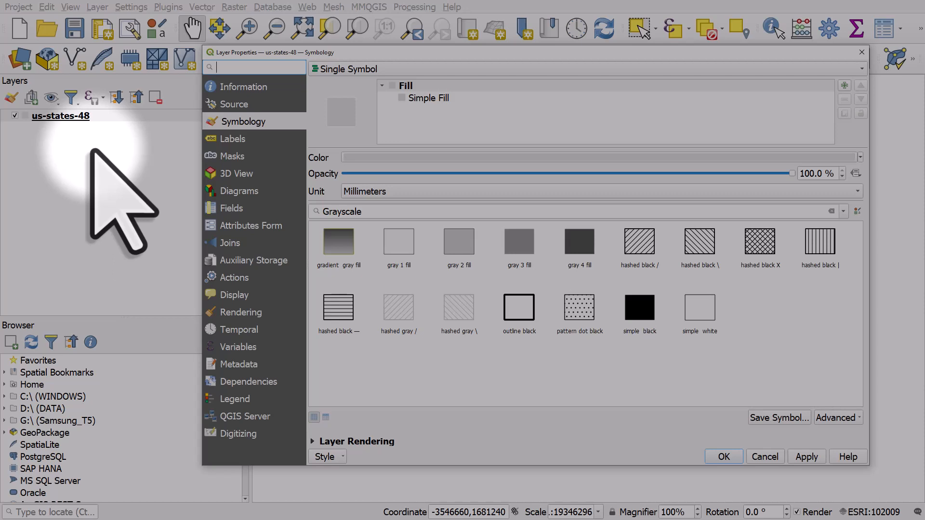
pyautogui.moveTo(300, 189)
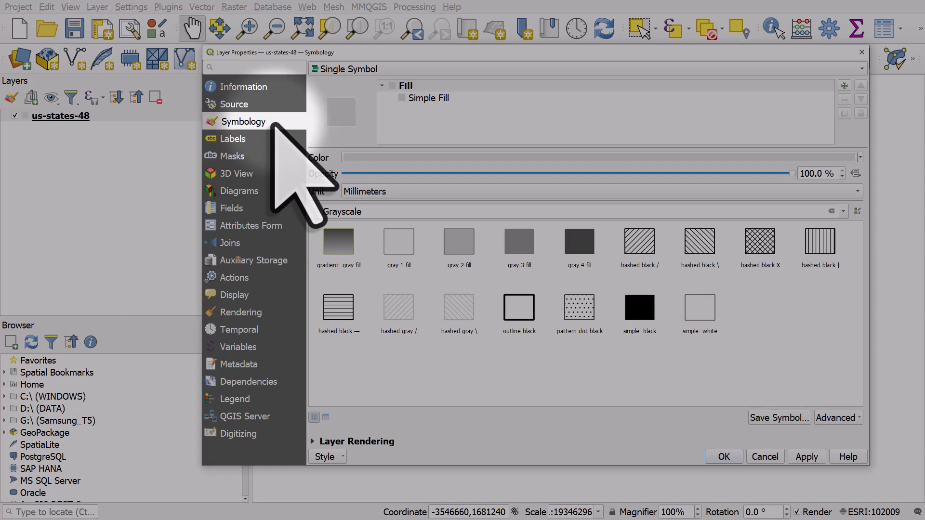
pyautogui.moveTo(298, 177)
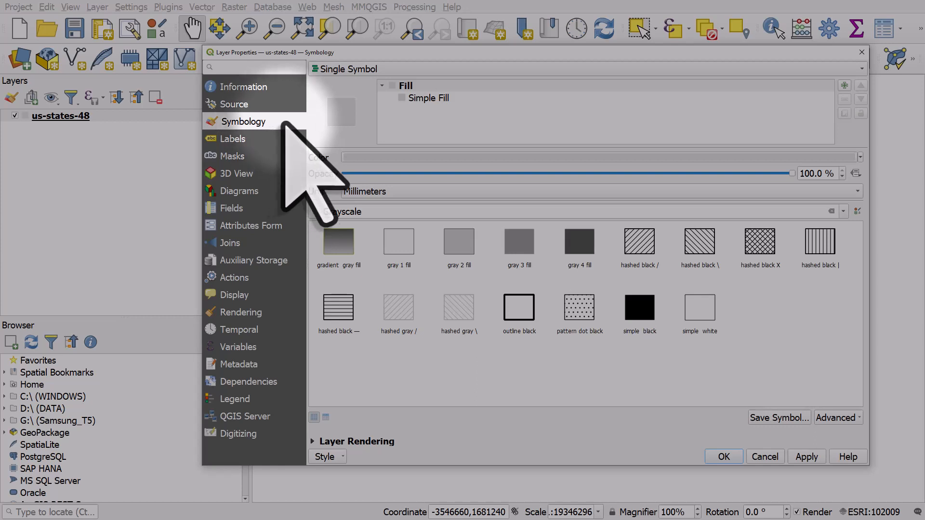
# Set the Simple Fill to a blue fill with a yellow stroke and apply it
pyautogui.click(427, 98)
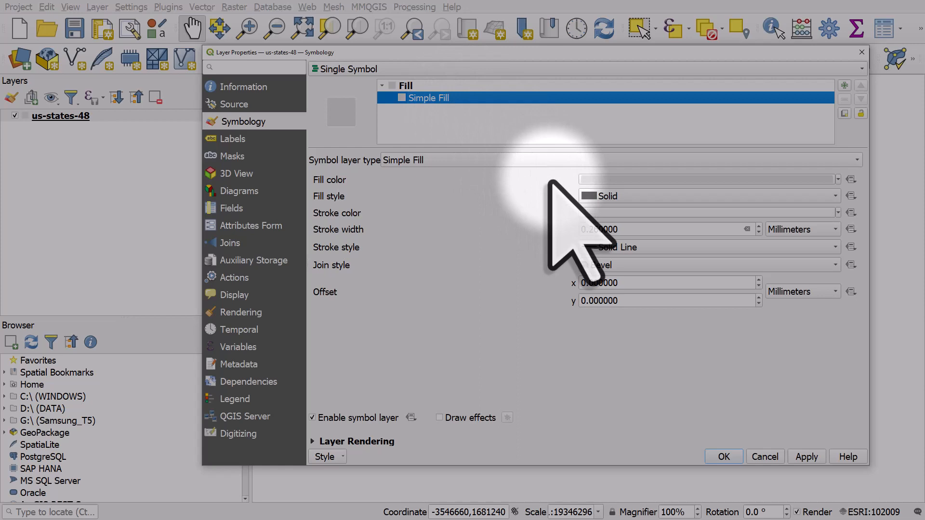
pyautogui.moveTo(583, 277)
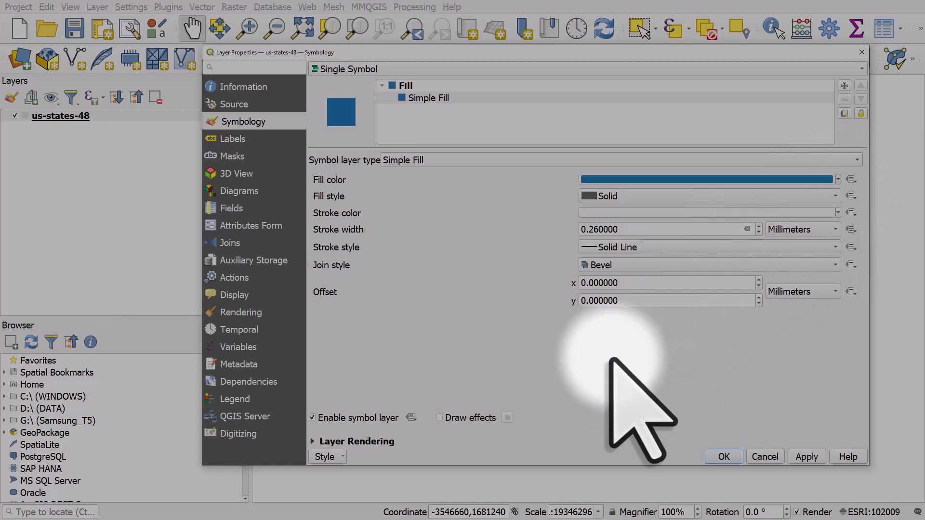
pyautogui.moveTo(867, 265)
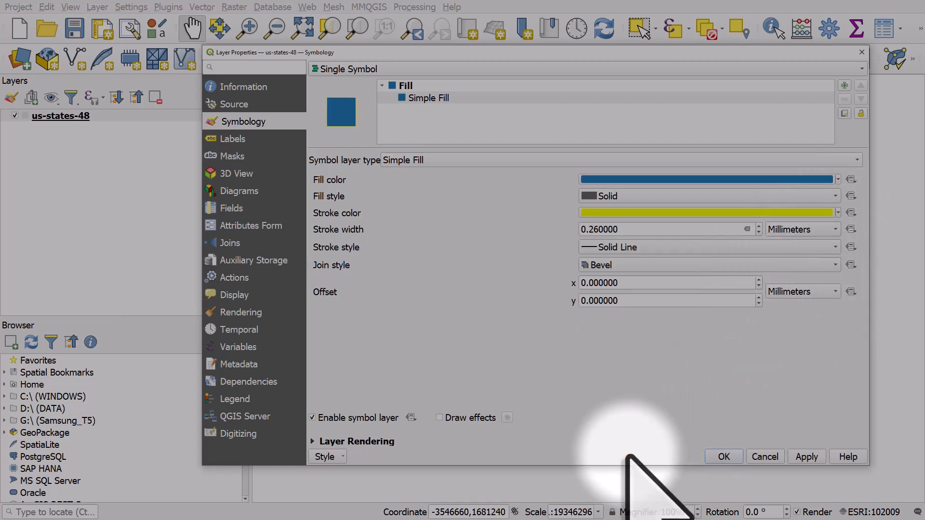
pyautogui.click(722, 455)
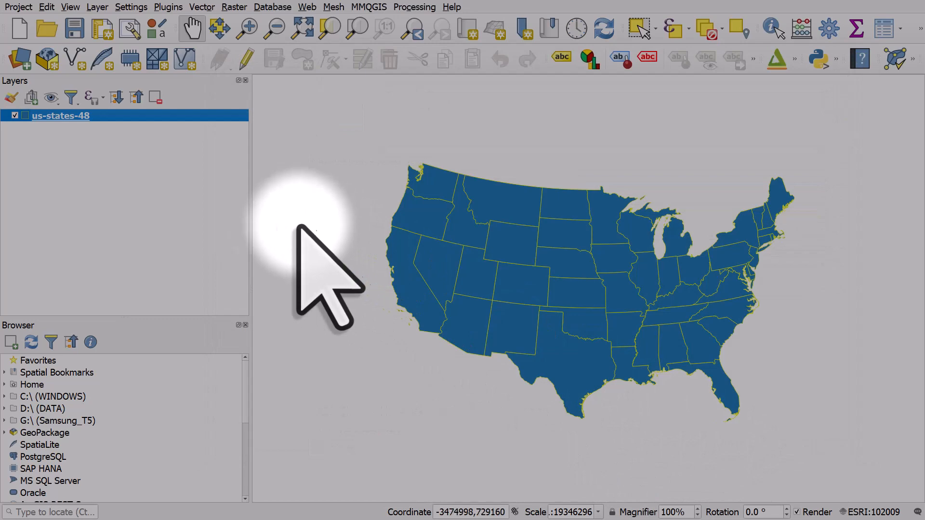
# Return to the us-states-48 Simple Fill settings showing the blue fill and yellow stroke
pyautogui.doubleClick(59, 114)
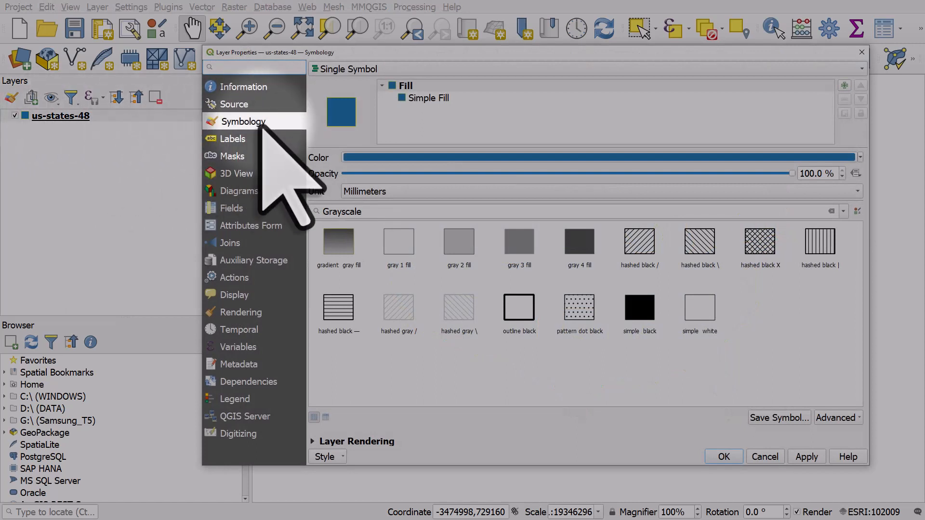
pyautogui.moveTo(330, 177)
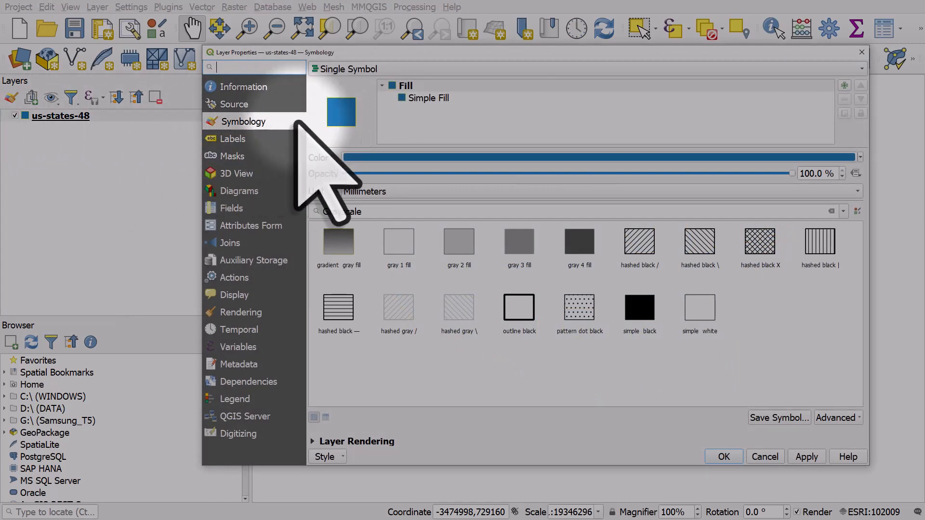
pyautogui.click(429, 97)
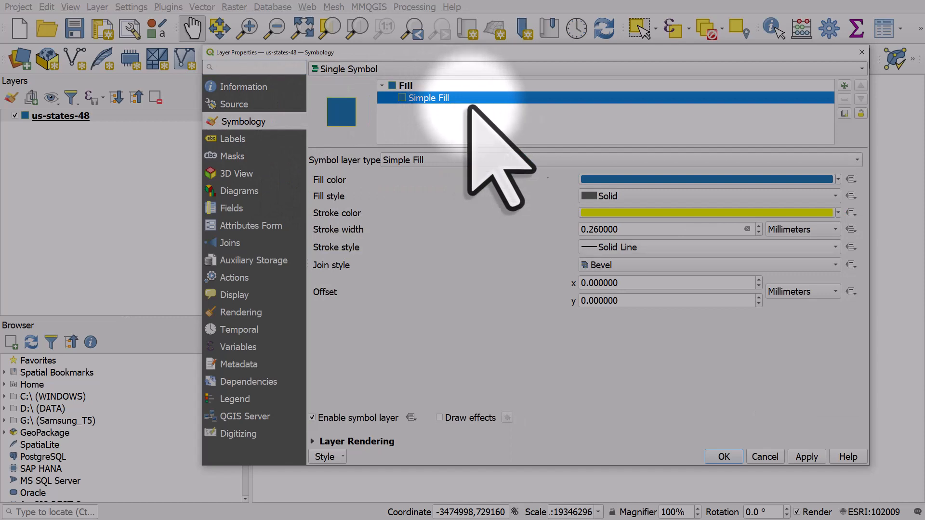